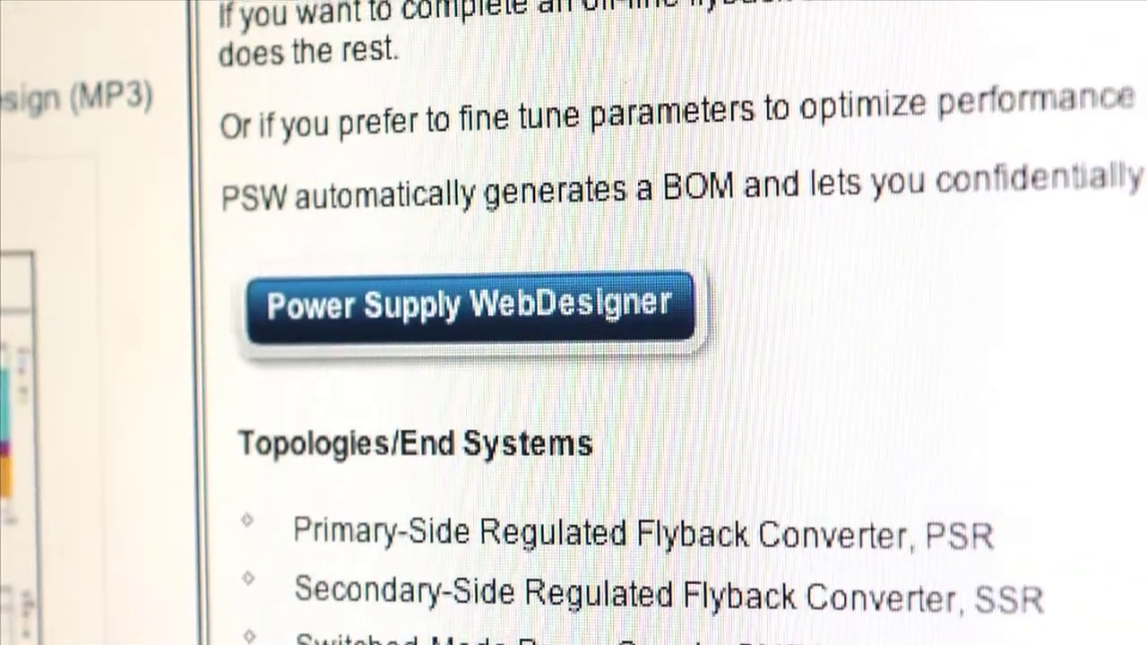
Launch Power Supply WebDesigner from the product page to reach the topology choices
click(474, 303)
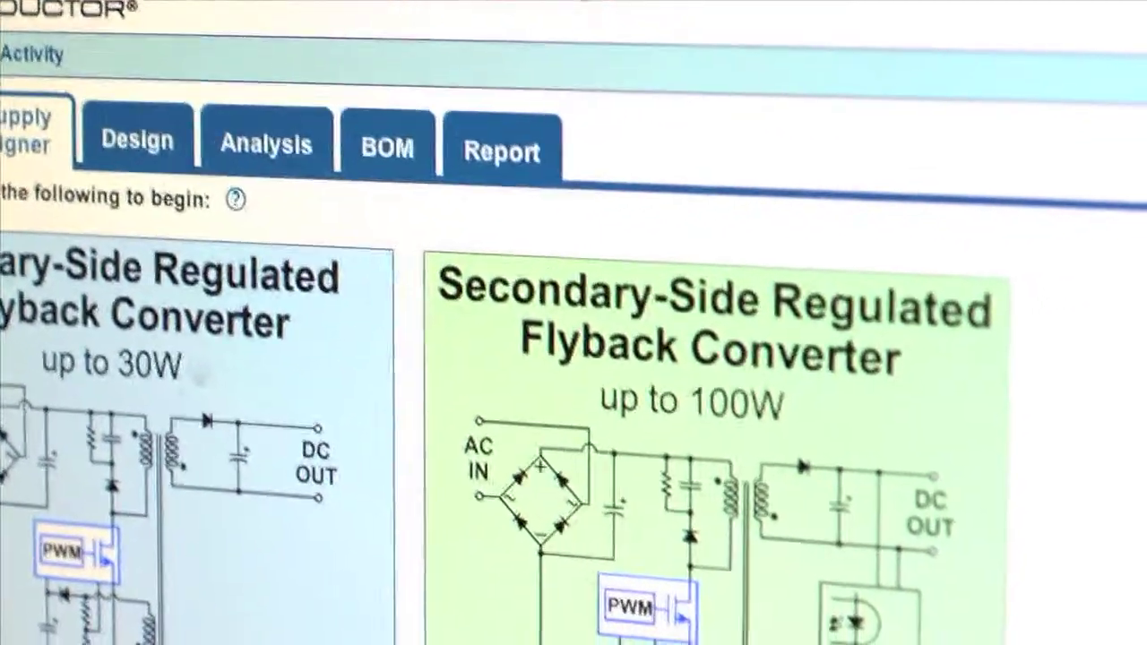
scroll(down, 3)
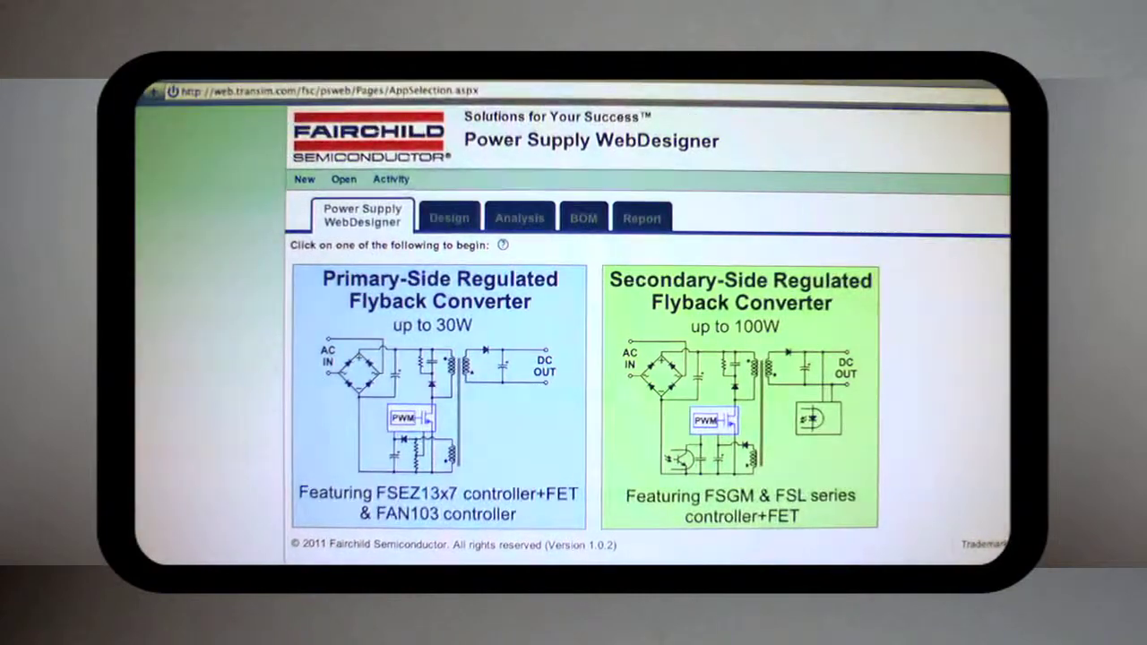
Start a secondary-side regulated flyback design and review the core table with EPC19 selected
click(740, 394)
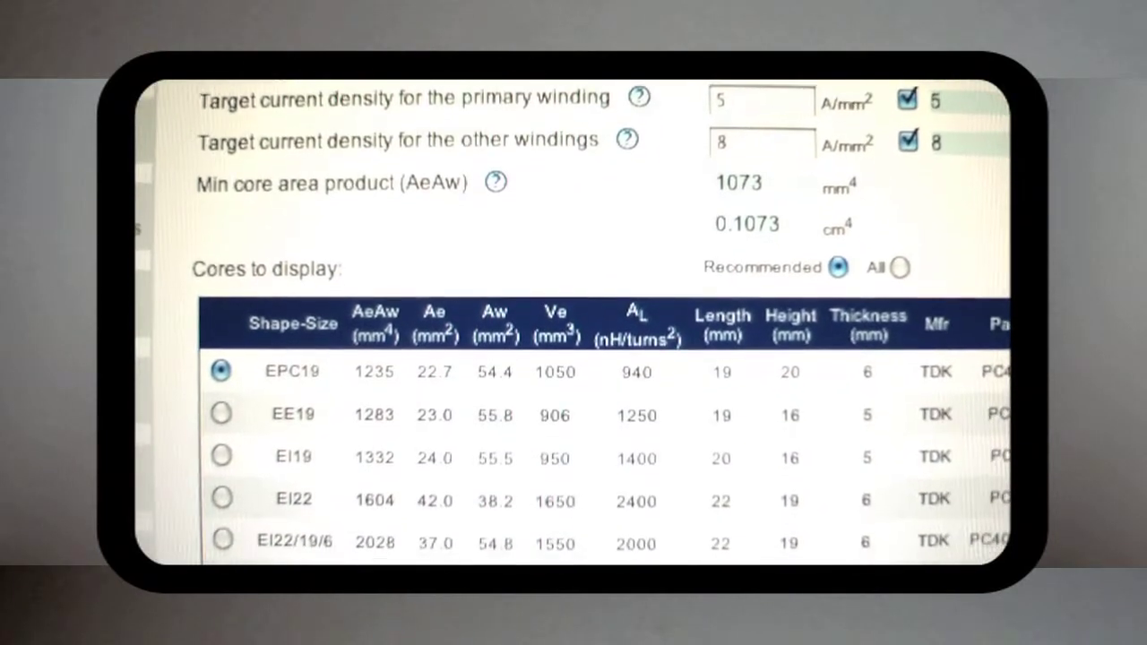
scroll(down, 3)
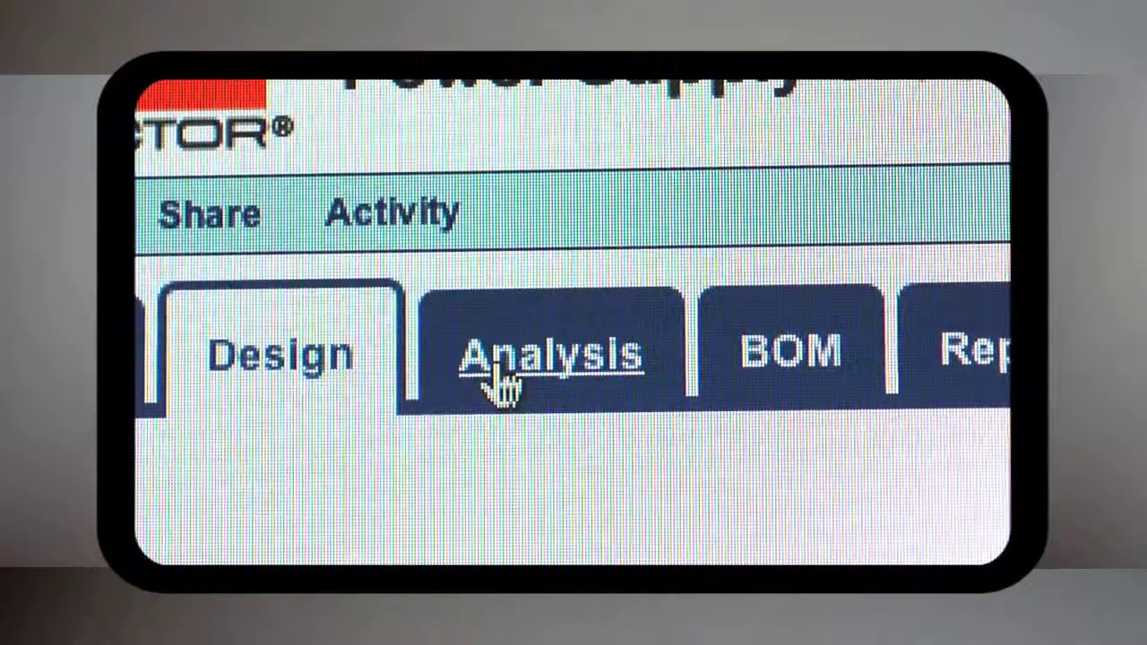
click(551, 354)
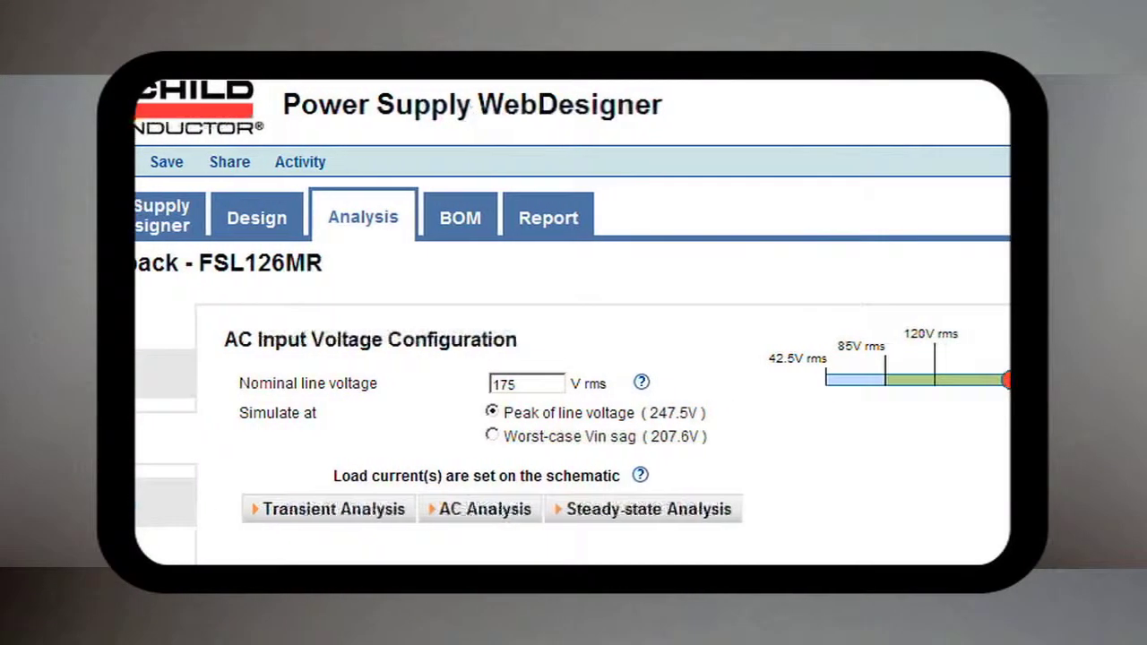
Run the AC analysis at 175 V rms nominal line and view the simulation schematic
scroll(down, 3)
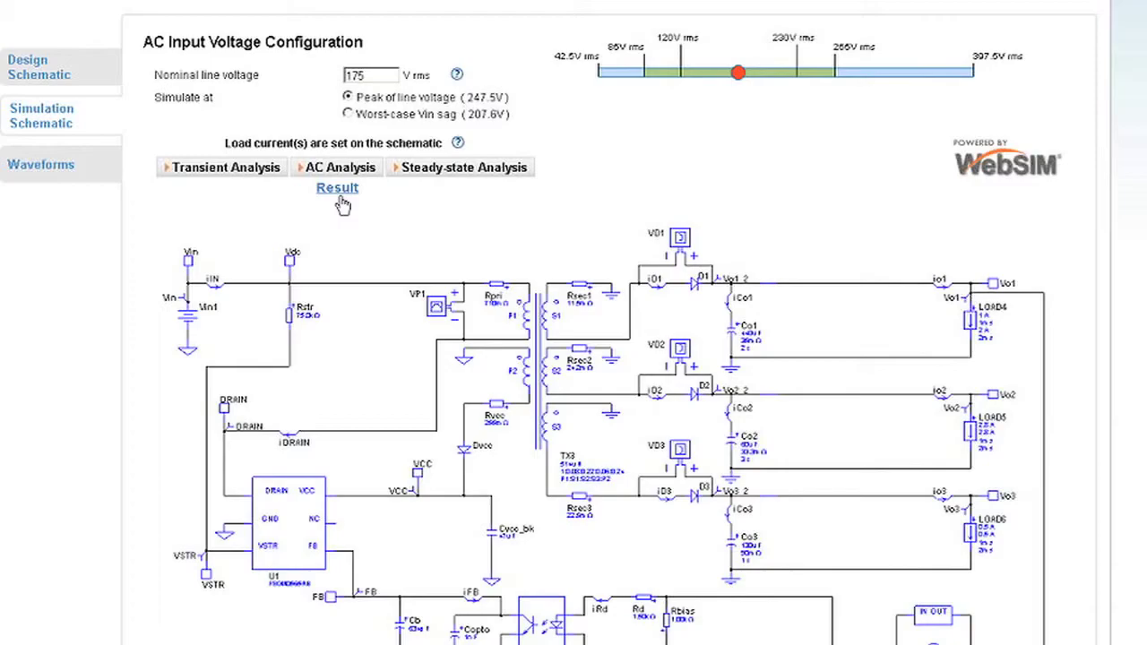
View the Bode phase plot, generate the BOM, save as Design2, and show the report
click(337, 187)
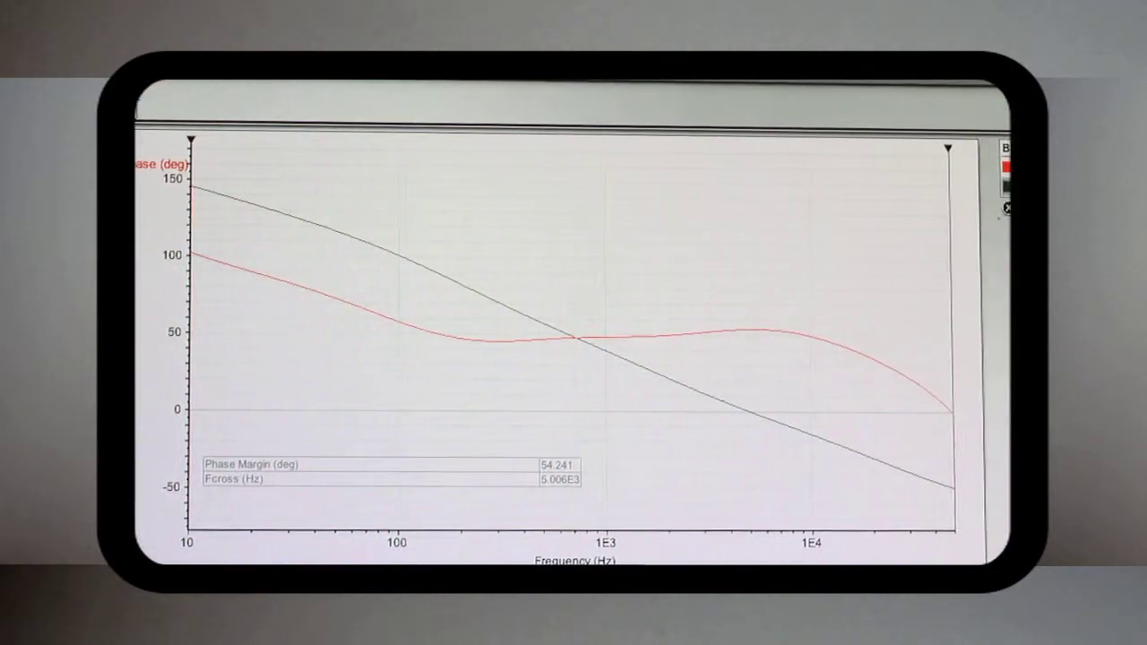
click(179, 127)
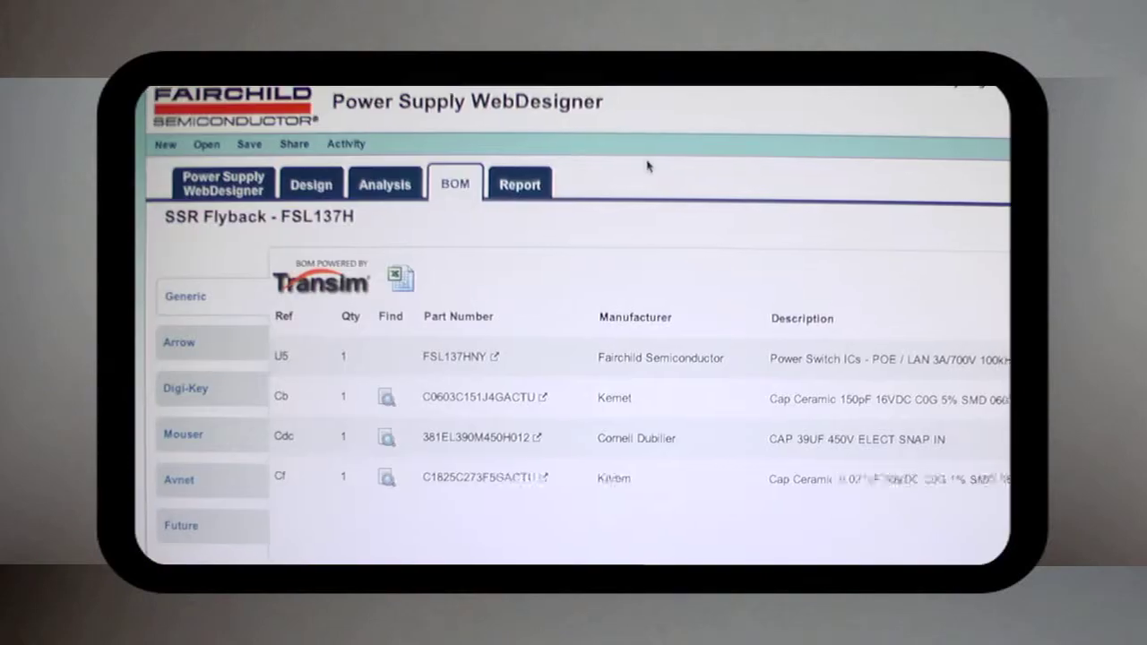
scroll(down, 3)
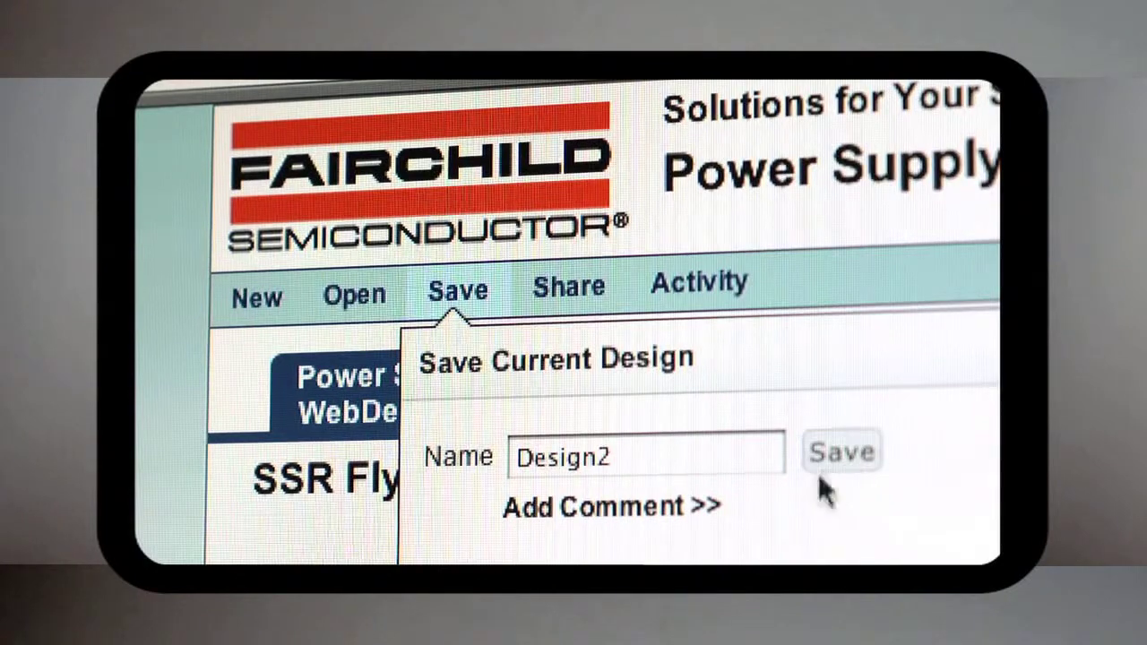
click(841, 453)
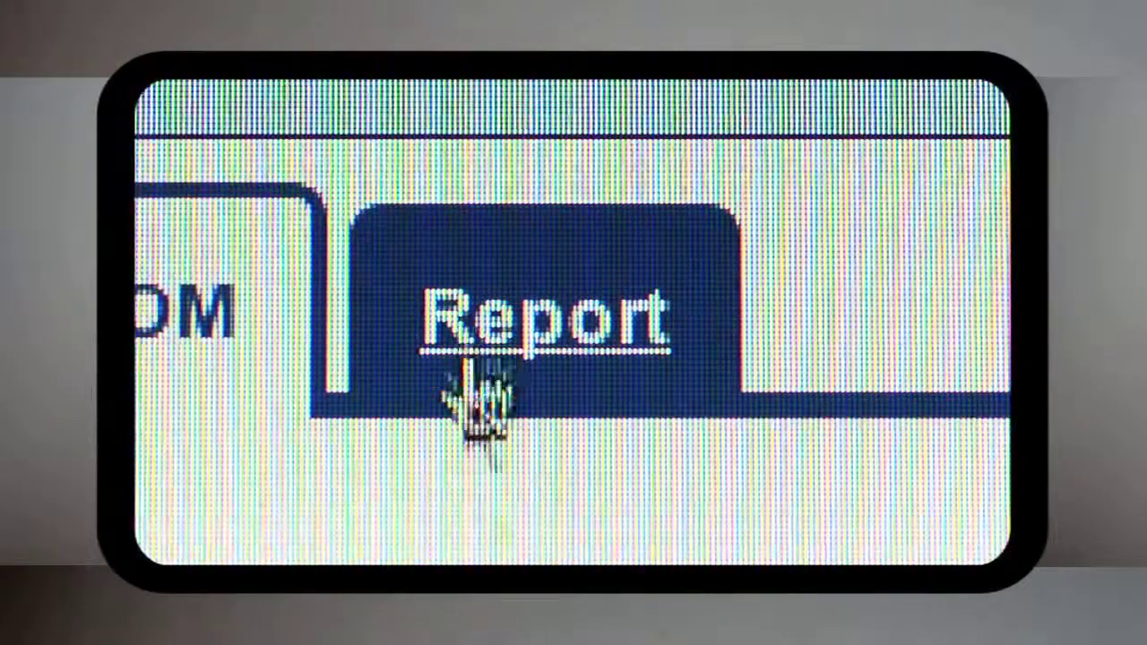
click(588, 139)
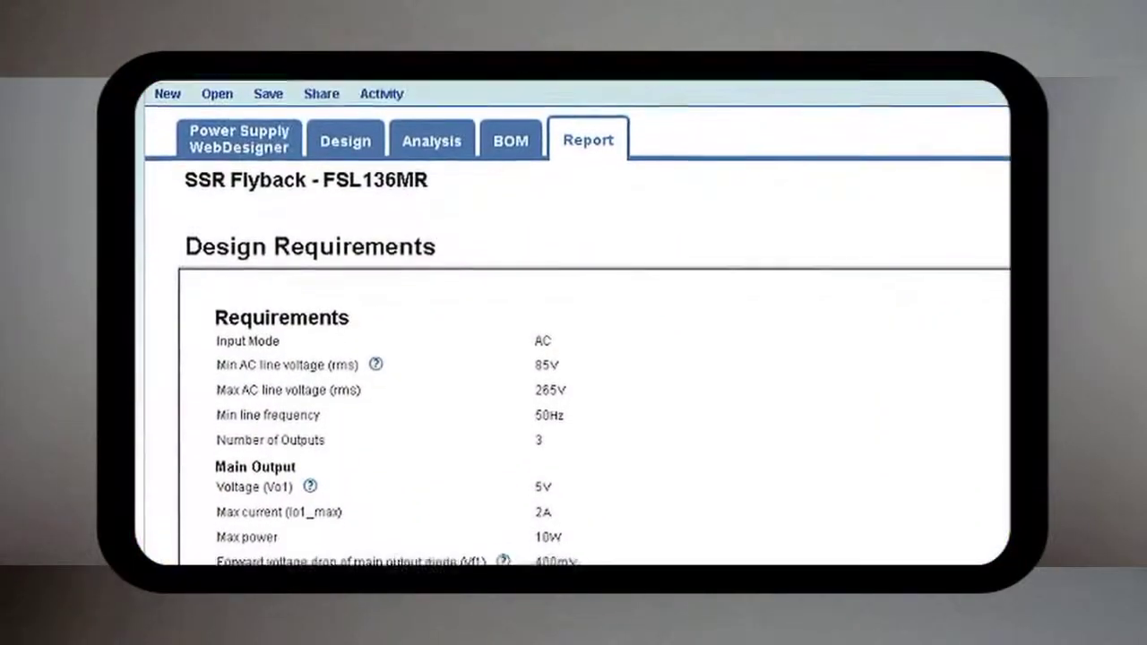